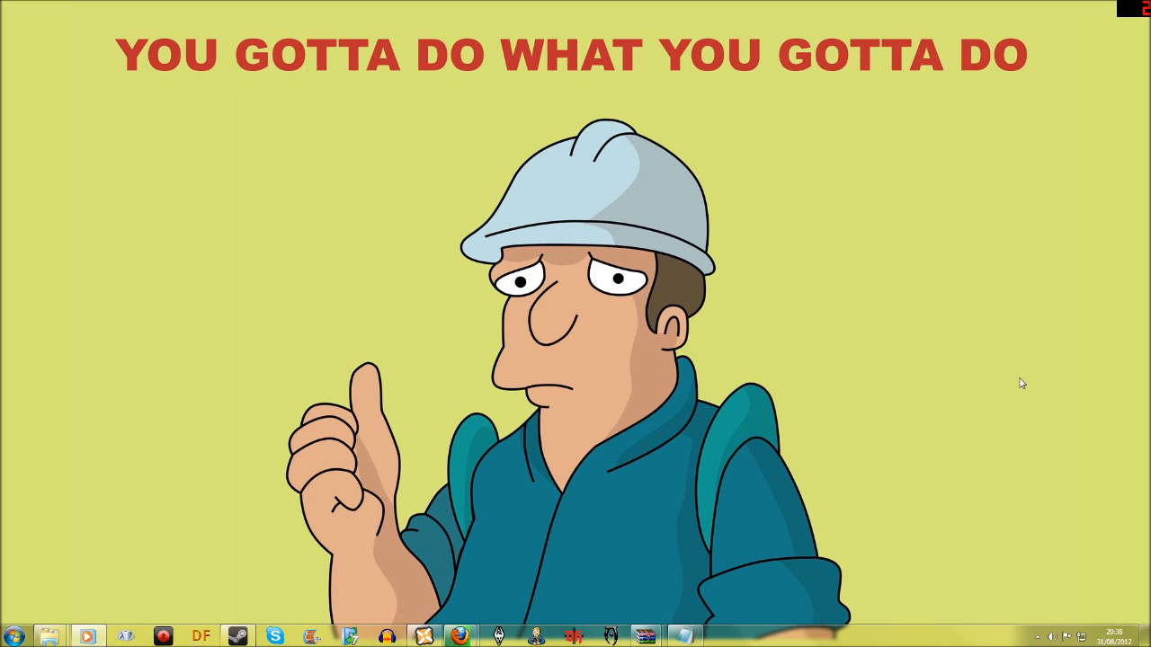
- Show the taskbar clock's calendar flyout to check today's date
{"action": "left_click", "coordinate": [1126, 636]}
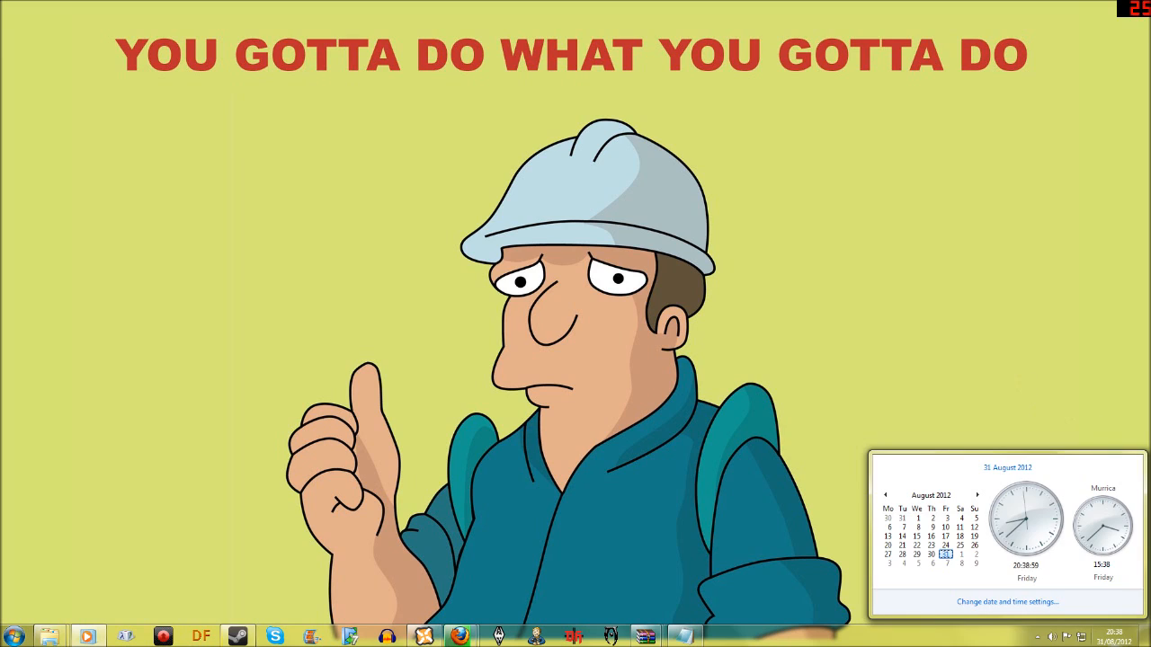